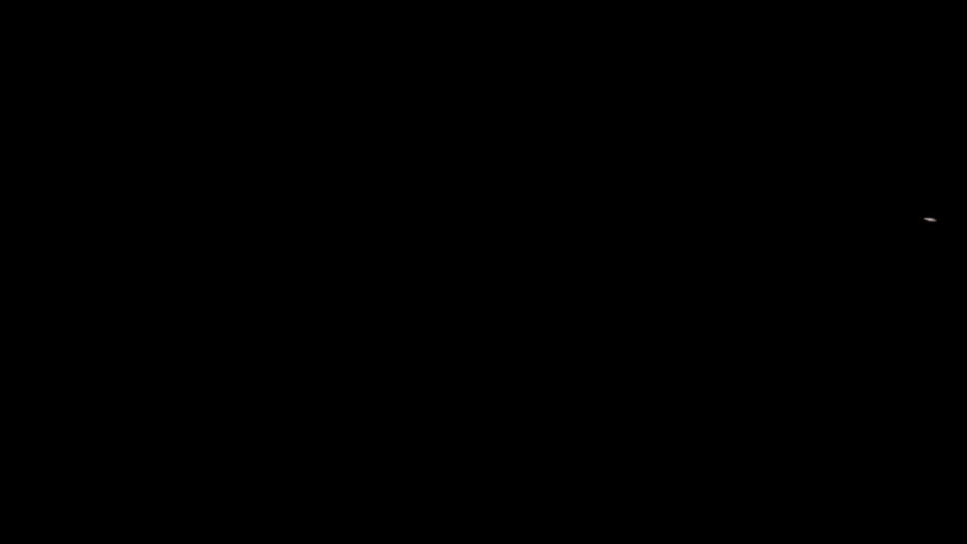
{"action": "mouse_move", "coordinate": [467, 236]}
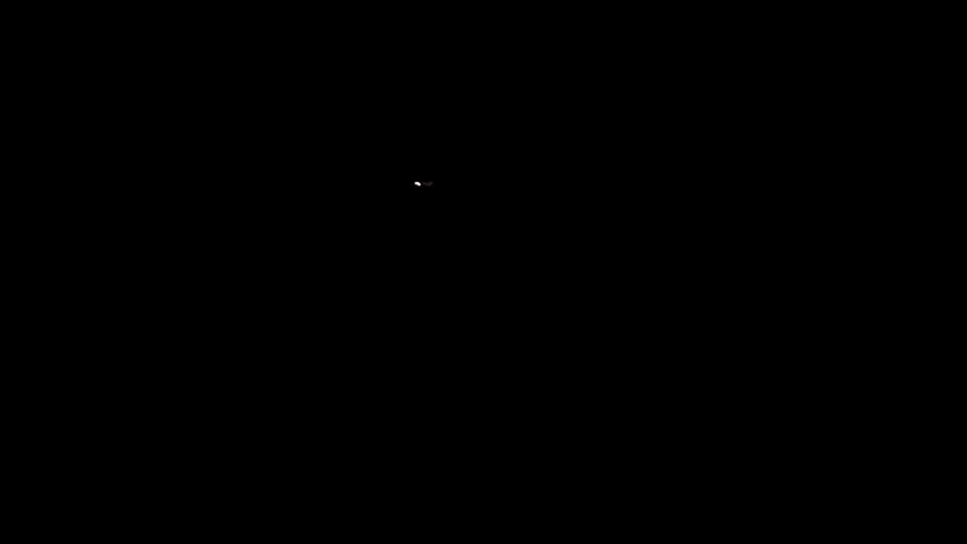
{"action": "mouse_move", "coordinate": [408, 169]}
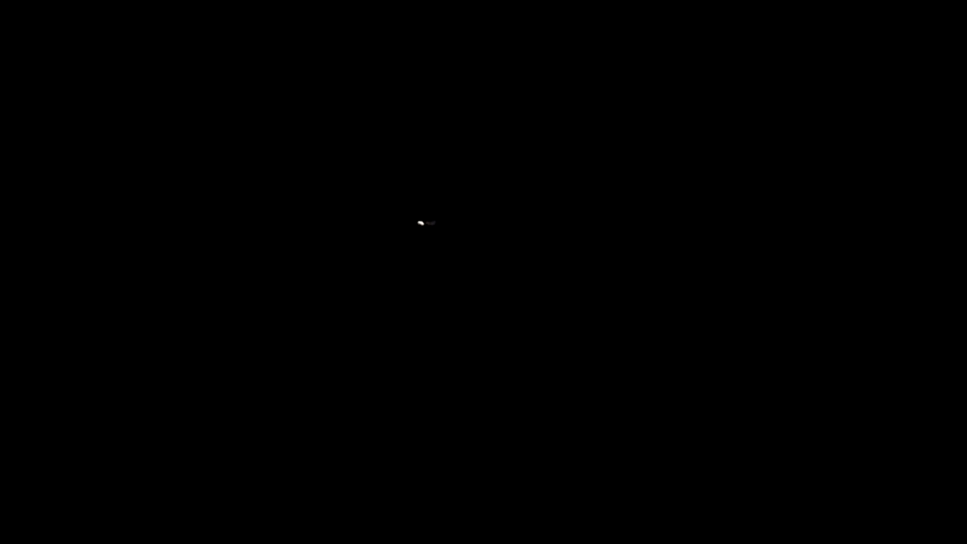
{"action": "mouse_move", "coordinate": [425, 204]}
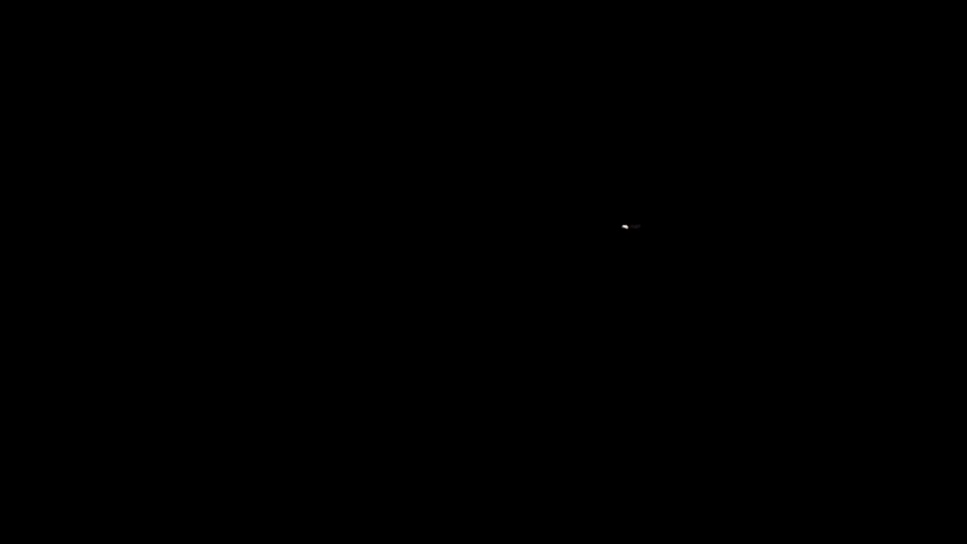
{"action": "mouse_move", "coordinate": [536, 234]}
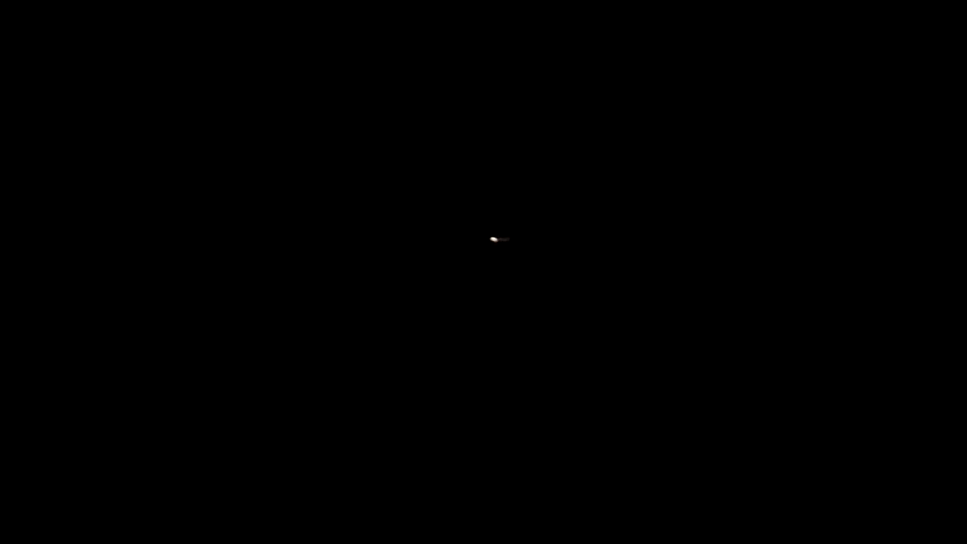
{"action": "mouse_move", "coordinate": [408, 225]}
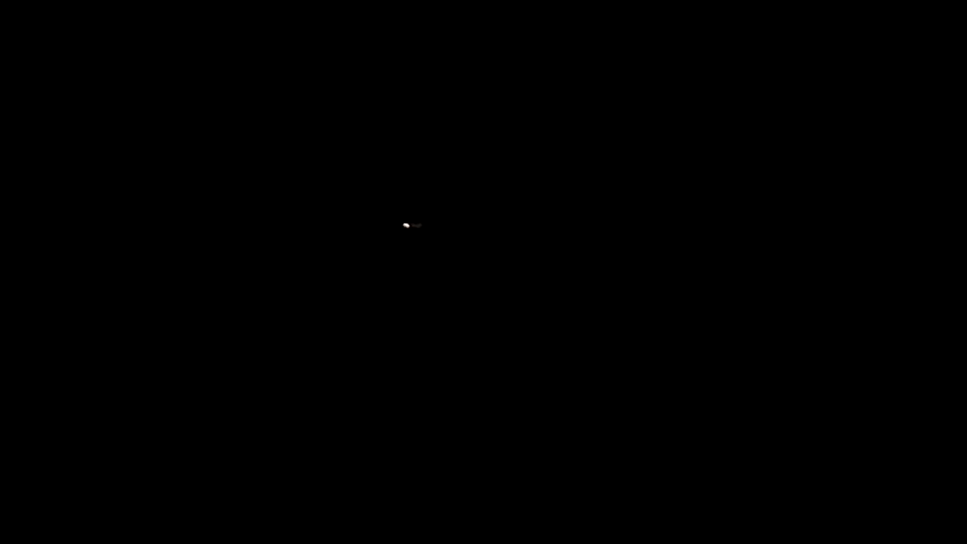